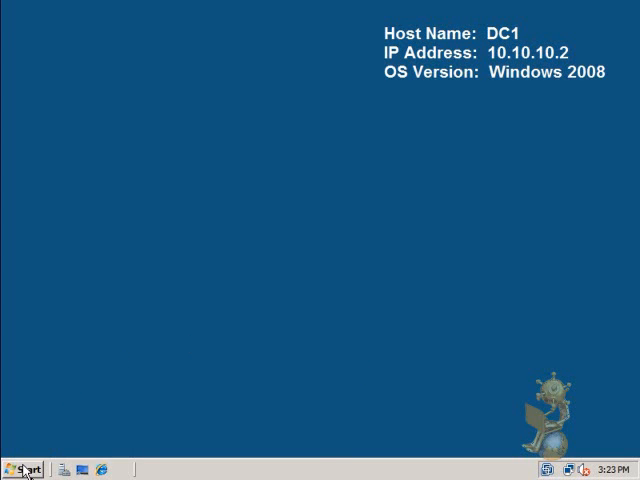
# - Launch the Group Policy Management console from Start > Administrative Tools
pyautogui.click(22, 468)
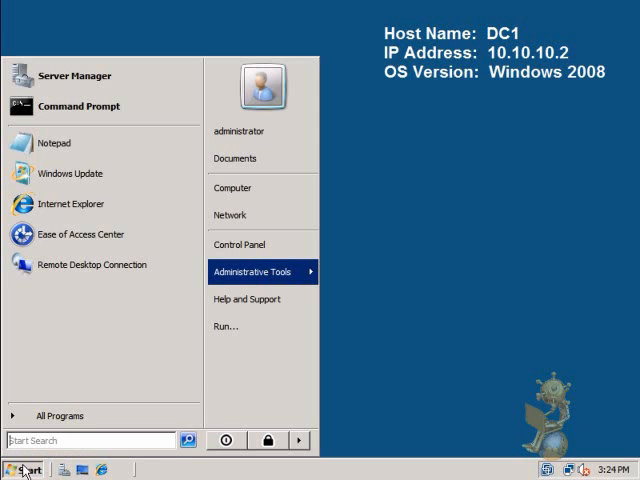
pyautogui.click(256, 272)
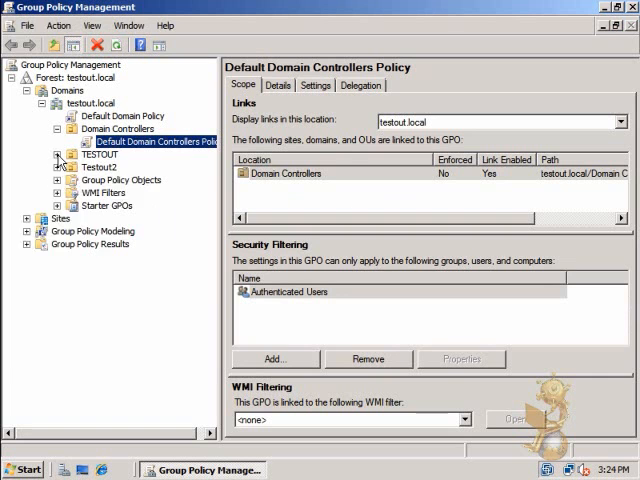
# - Create a new organizational unit named Server_ISO under the TESTOUT OU
pyautogui.click(56, 154)
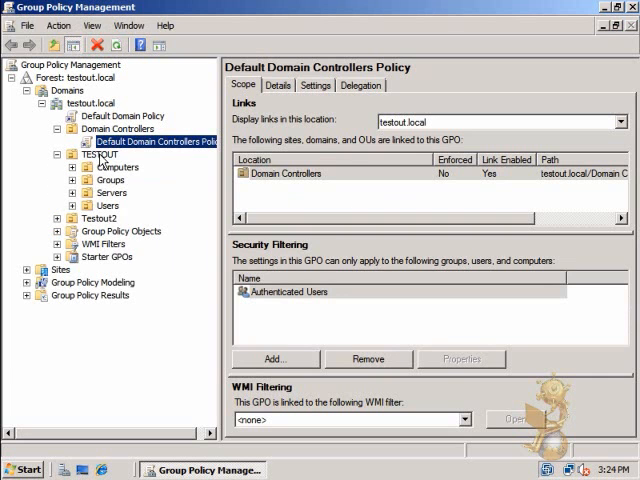
pyautogui.rightClick(100, 156)
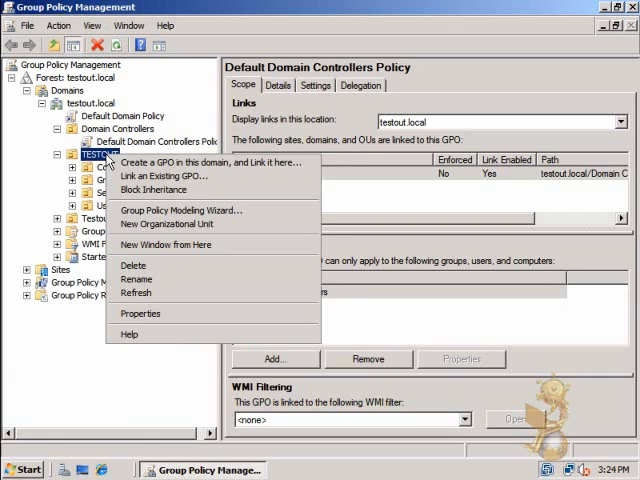
pyautogui.click(168, 224)
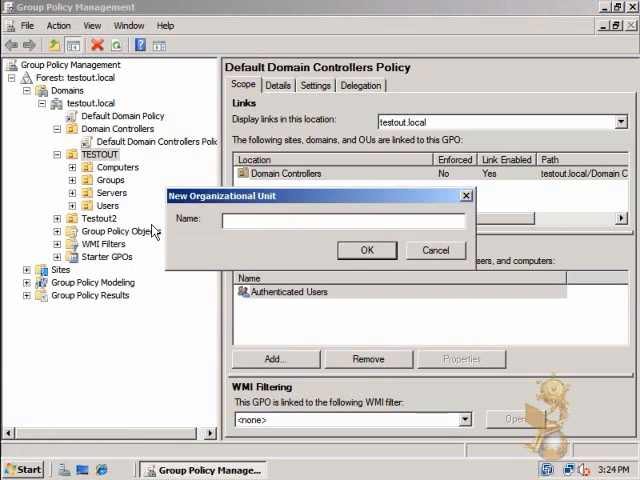
pyautogui.write('Server')
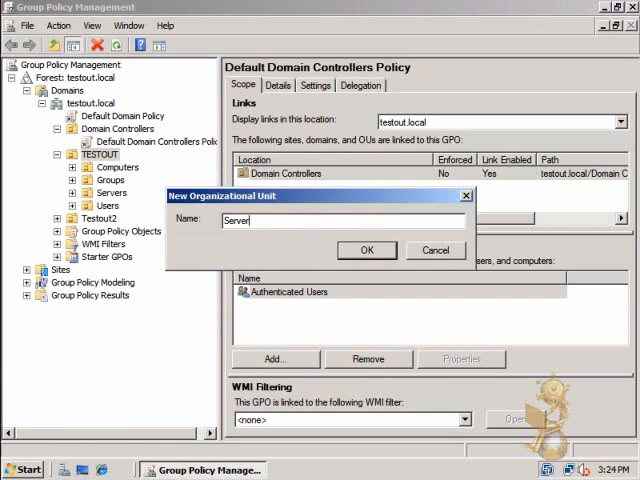
pyautogui.click(366, 250)
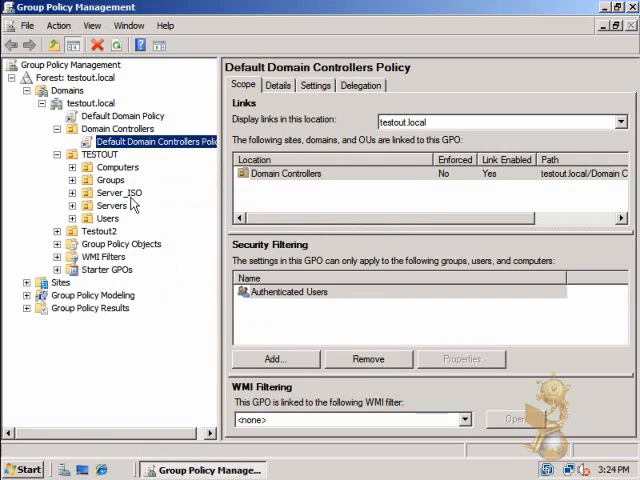
# - Create a GPO named Server-ISO-GPO in the domain and link it to Server_ISO
pyautogui.rightClick(98, 192)
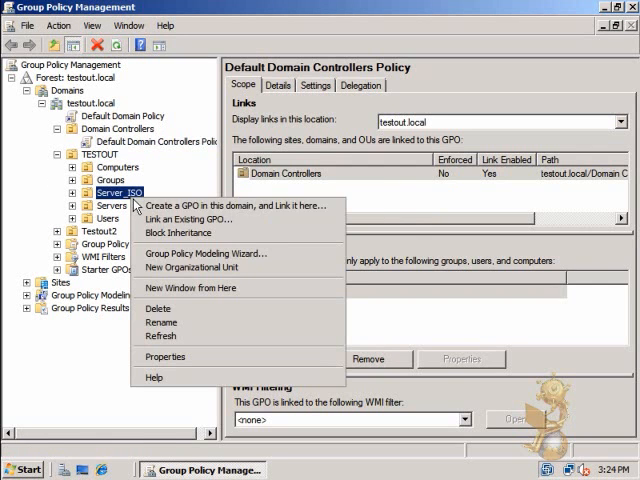
pyautogui.click(228, 204)
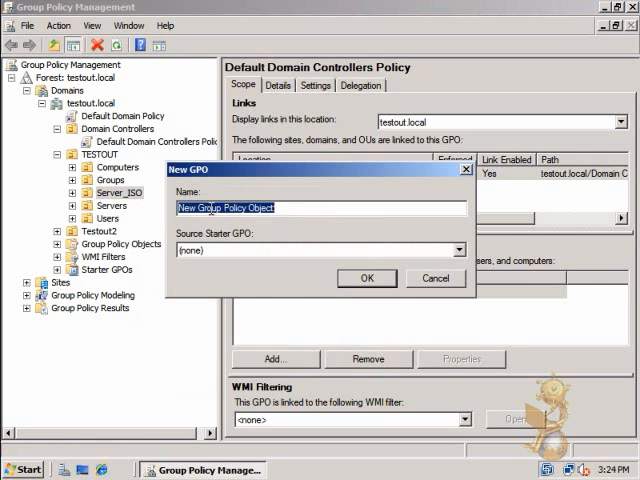
pyautogui.write('Server-ISO-GPO')
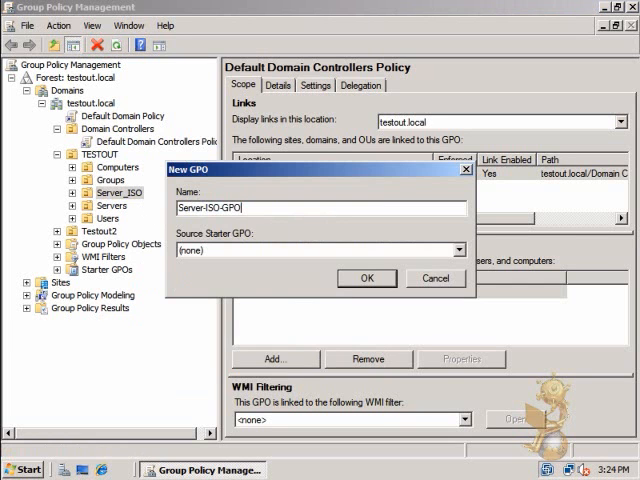
pyautogui.click(366, 278)
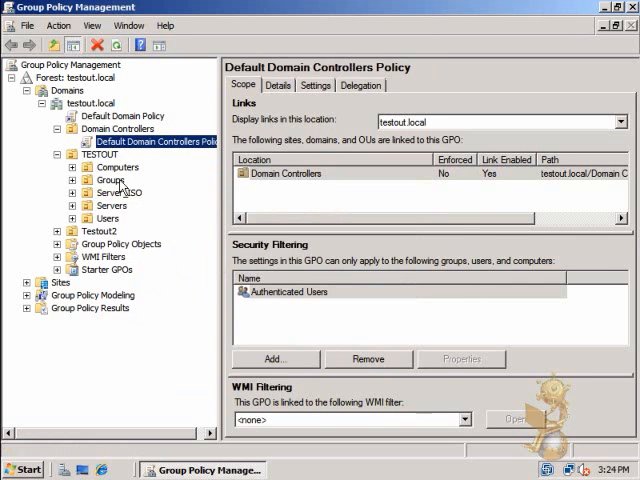
# - Edit Server-ISO-GPO and navigate to Computer Configuration's Windows Firewall with Advanced Security
pyautogui.rightClick(128, 204)
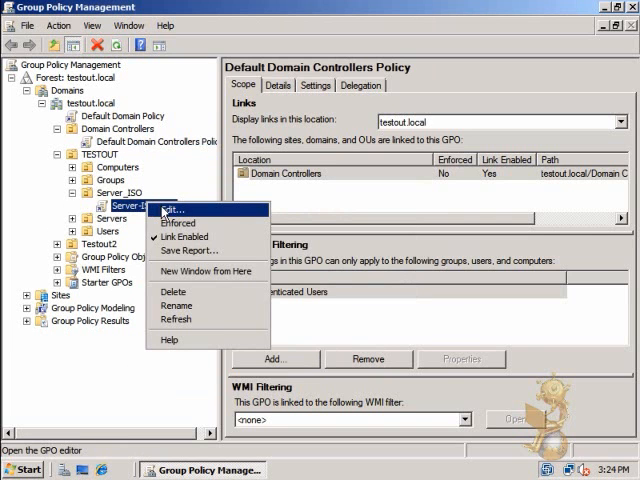
pyautogui.click(170, 208)
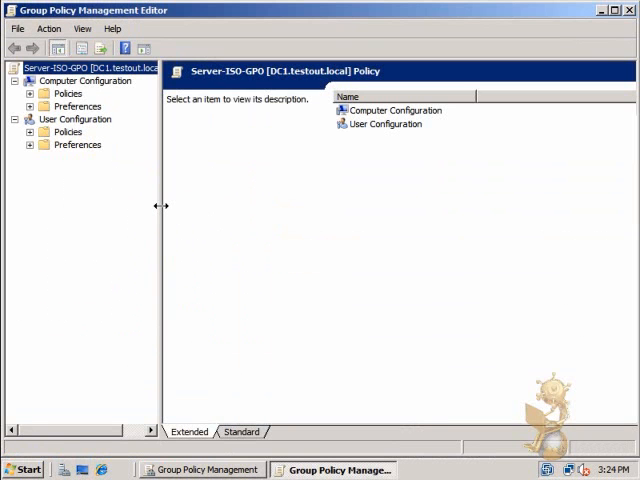
pyautogui.click(32, 92)
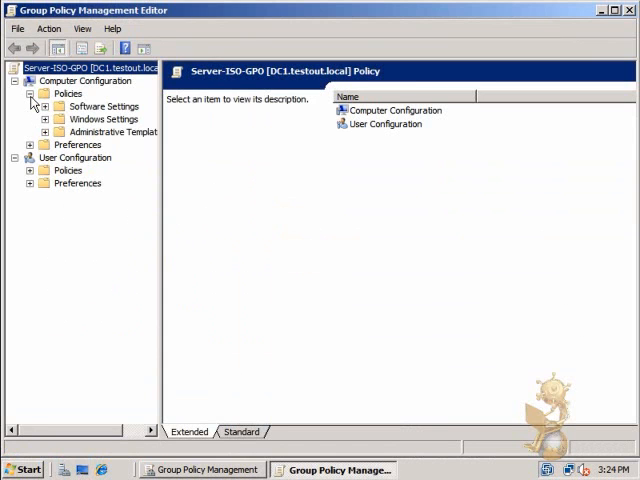
pyautogui.click(46, 120)
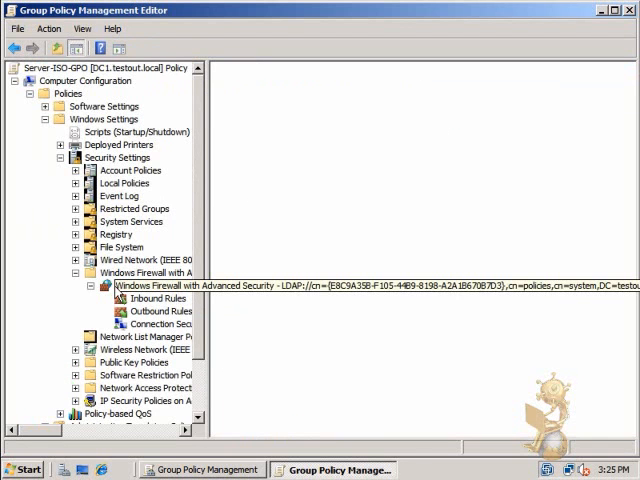
pyautogui.click(160, 286)
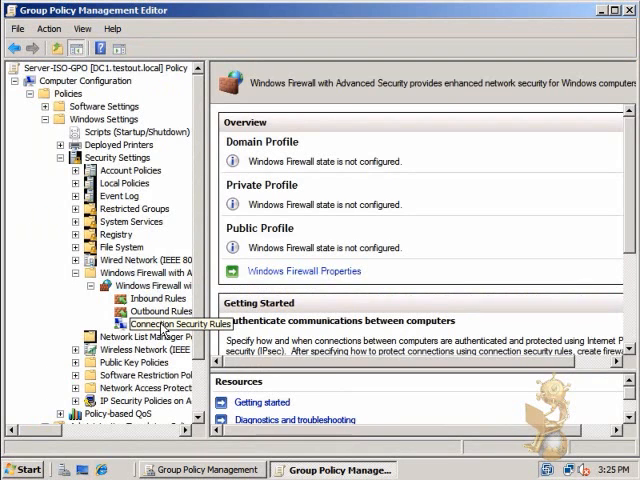
# - Start a new connection security rule and keep the Isolation rule type
pyautogui.click(180, 324)
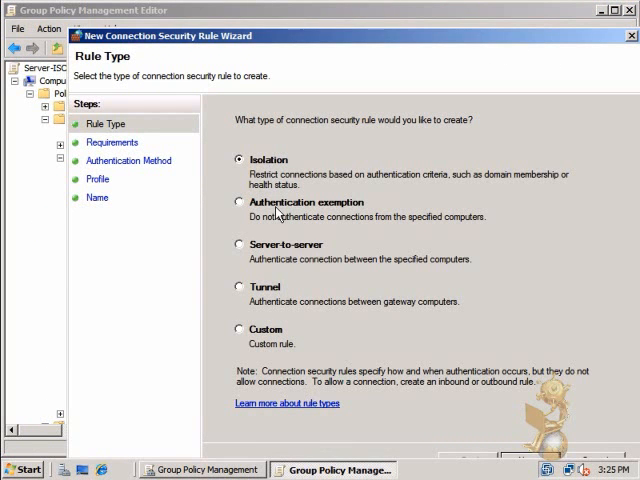
pyautogui.moveTo(278, 286)
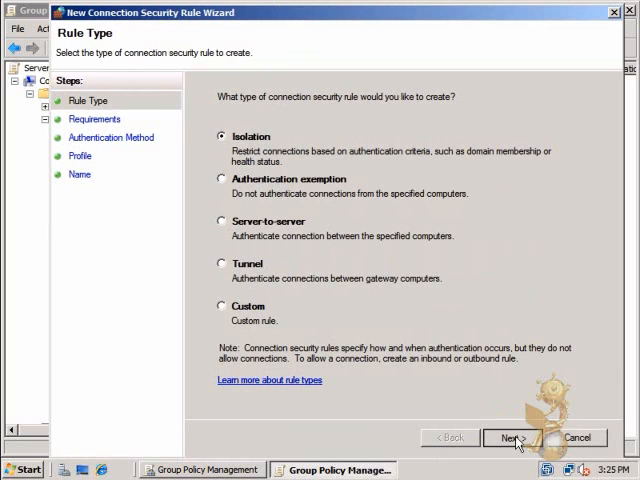
pyautogui.click(512, 436)
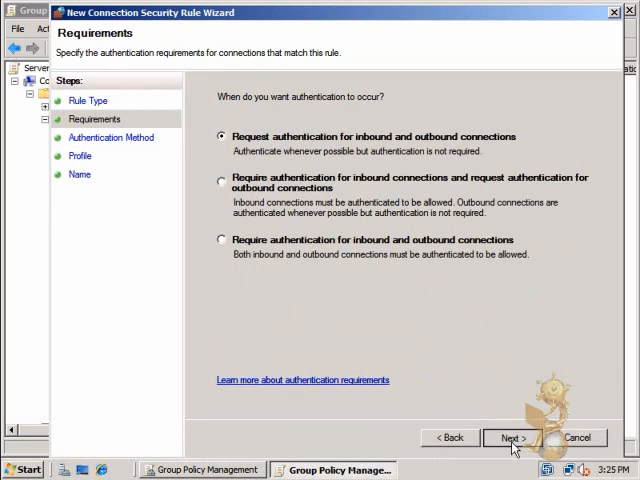
# - Keep inbound/outbound authentication requested and choose Computer (Kerberos V5) as the method
pyautogui.click(512, 438)
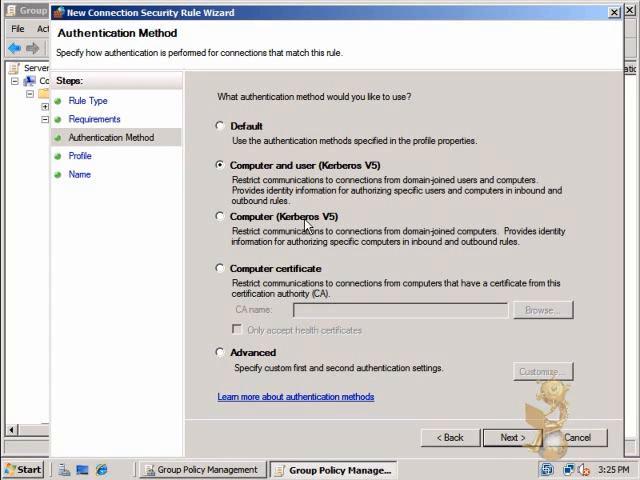
pyautogui.click(220, 214)
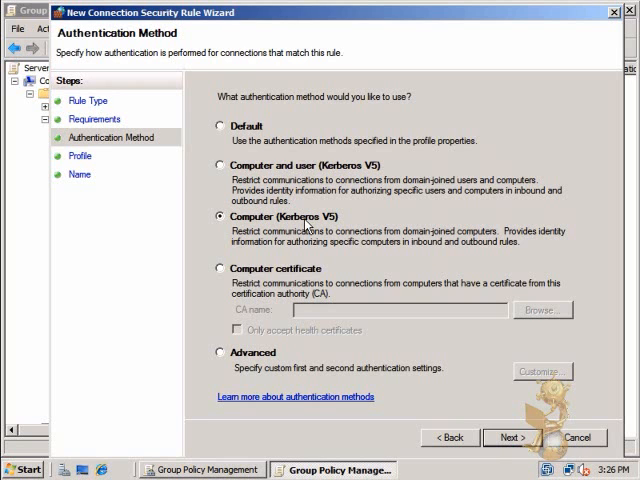
# - Apply the rule to the Domain, Private and Public profiles and continue to naming
pyautogui.click(510, 436)
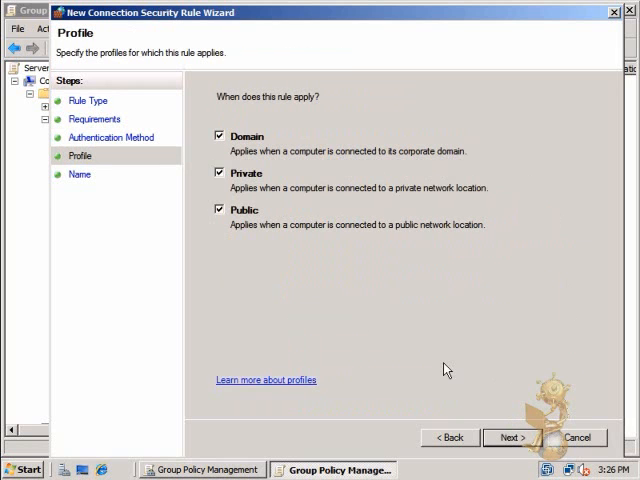
pyautogui.moveTo(438, 356)
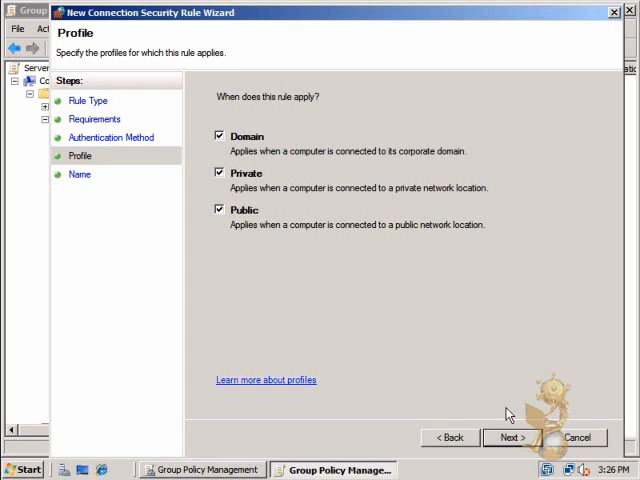
pyautogui.click(510, 436)
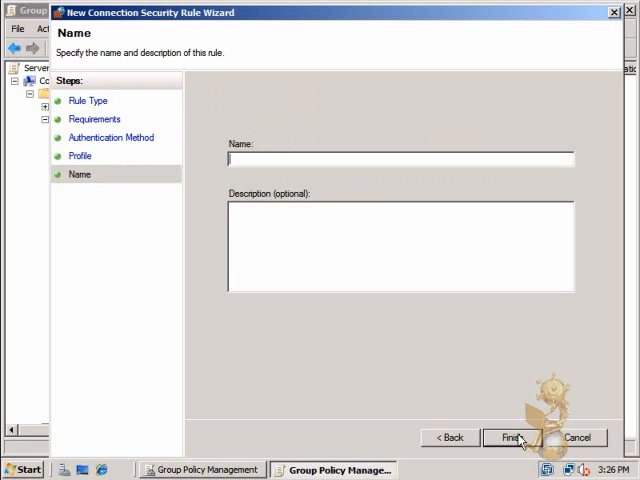
# - Name the rule Server-ISO and finish so it appears enabled in the rule list
pyautogui.write('Server-IS')
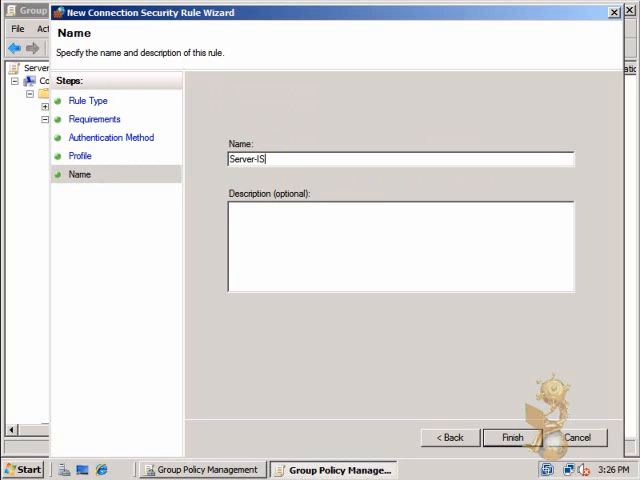
pyautogui.click(508, 436)
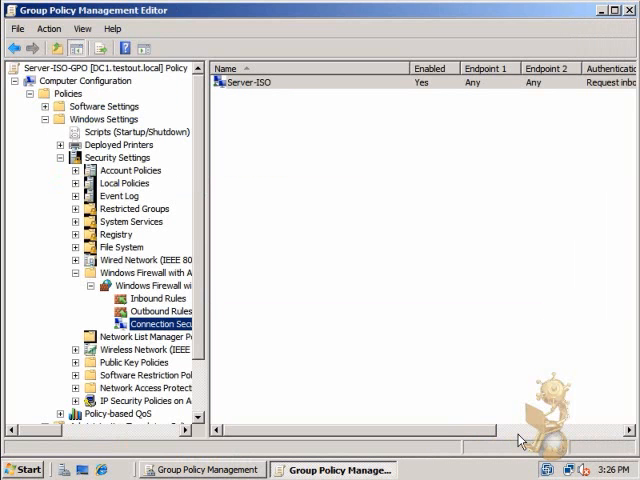